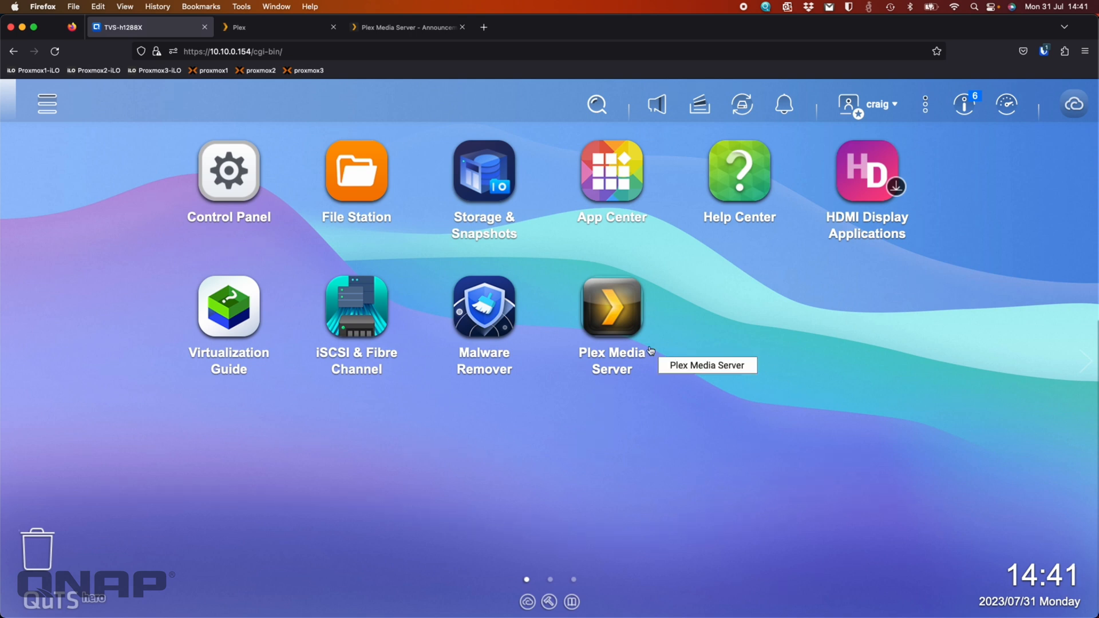
mouse_move(645, 388)
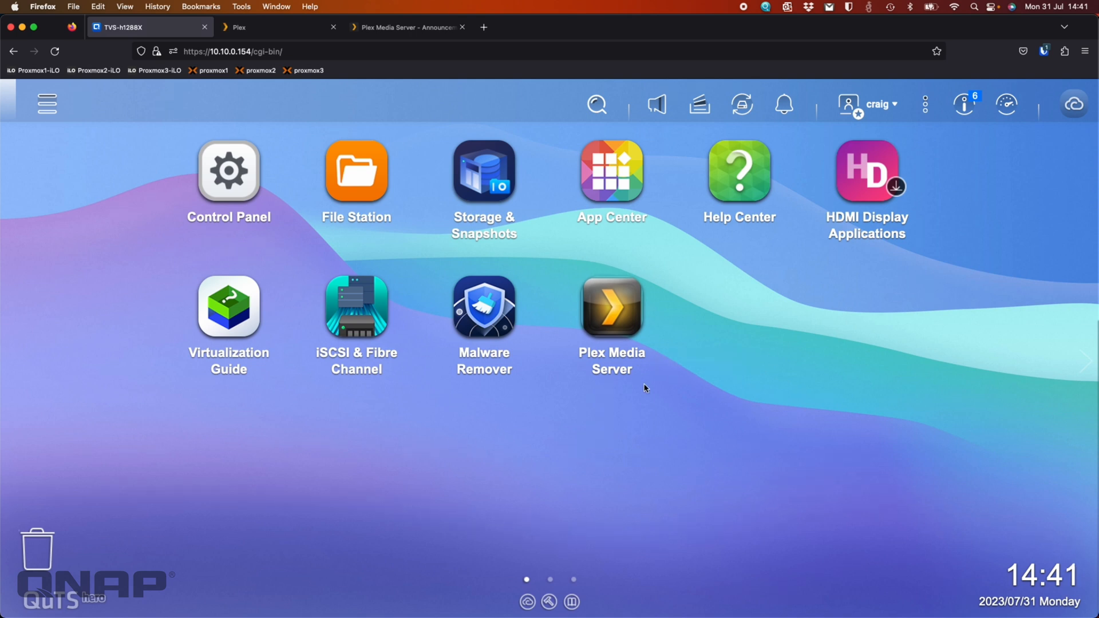
mouse_move(117, 584)
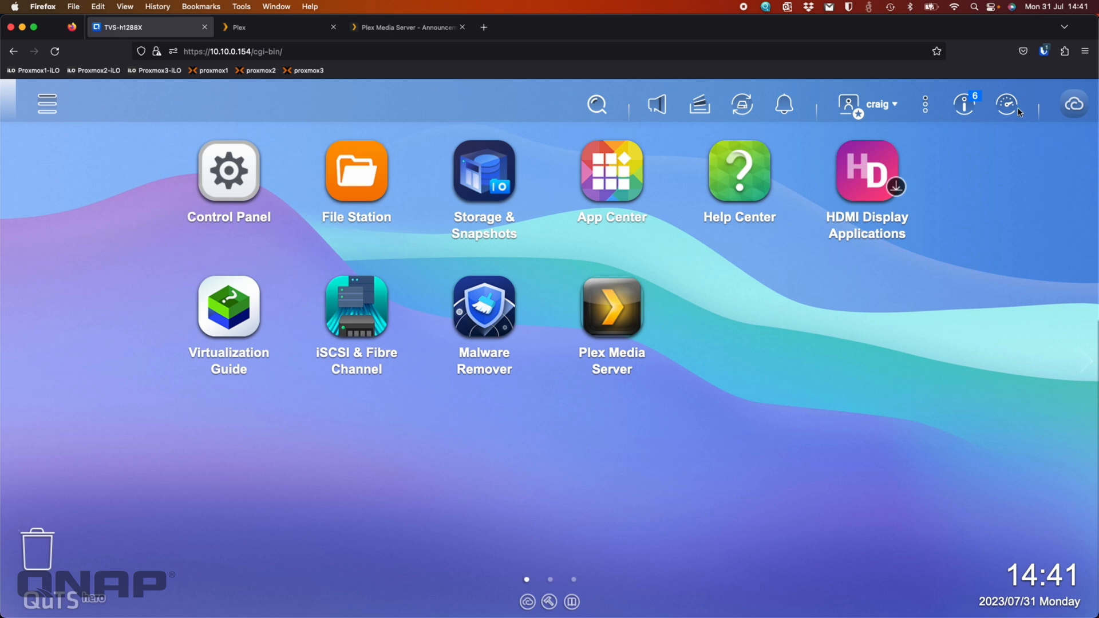
Step: Check the GPU's resource use mode on Hardware Resources and keep it in QTS Mode
left_click(1006, 104)
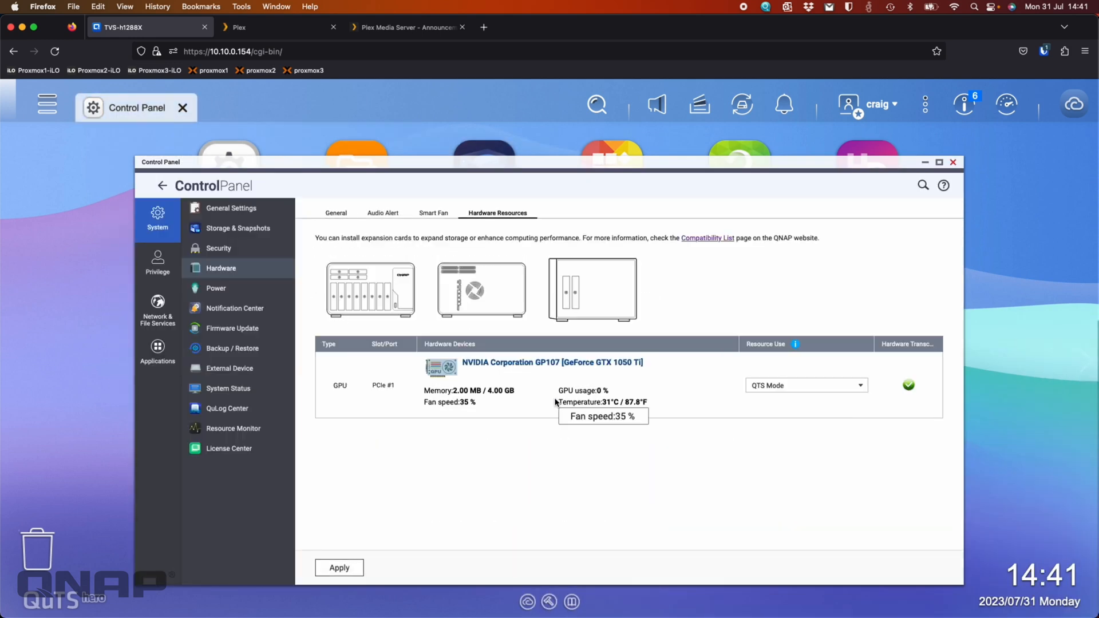
mouse_move(702, 384)
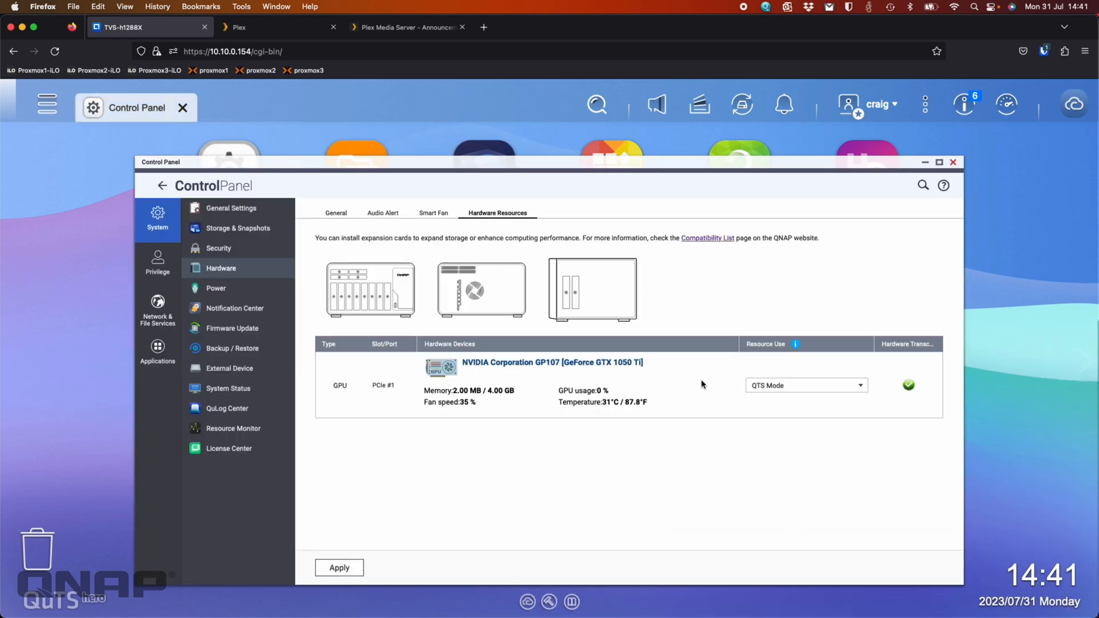
mouse_move(645, 402)
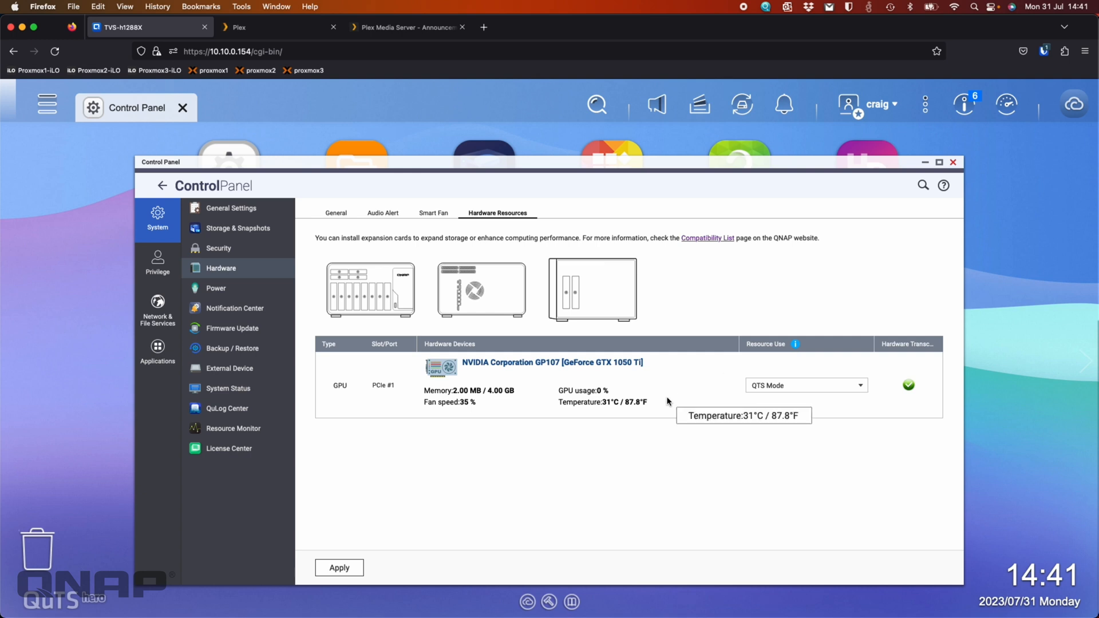
mouse_move(767, 399)
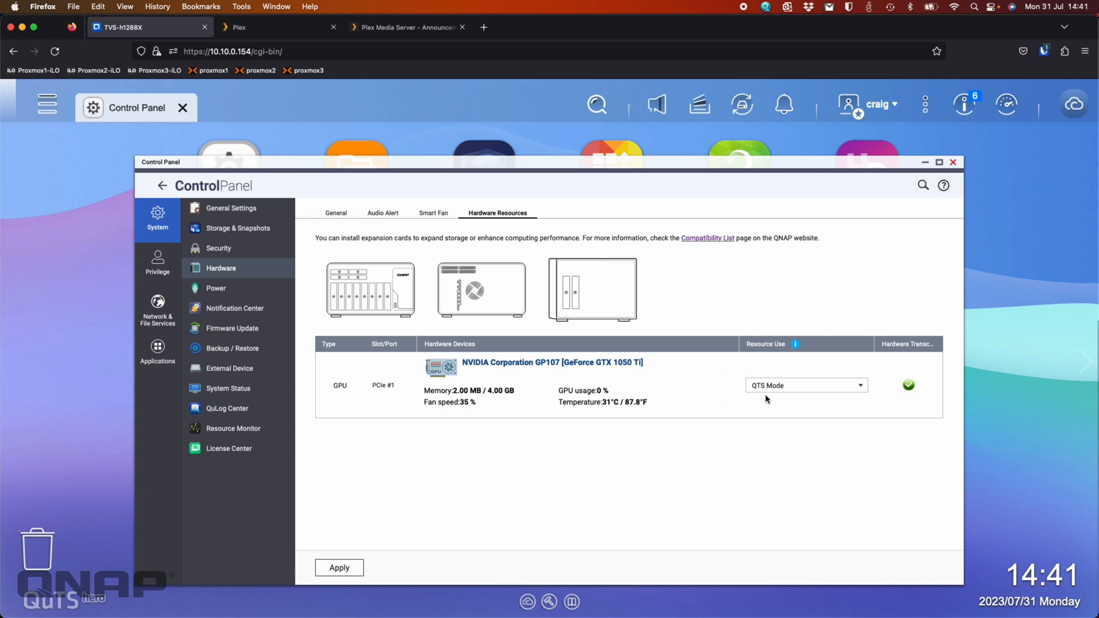
left_click(806, 385)
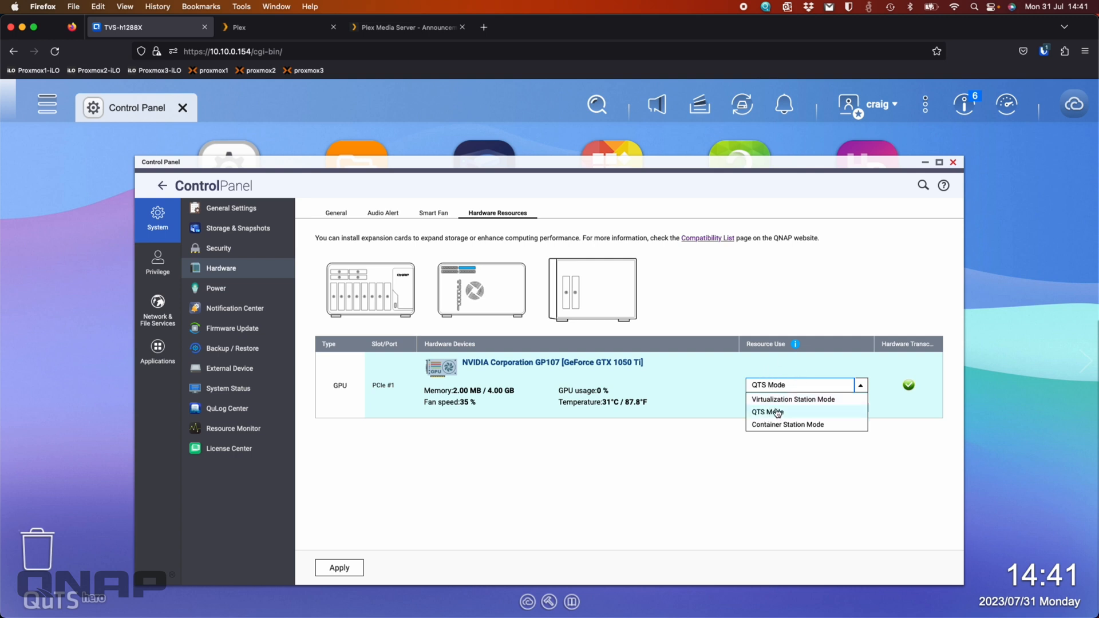
left_click(766, 412)
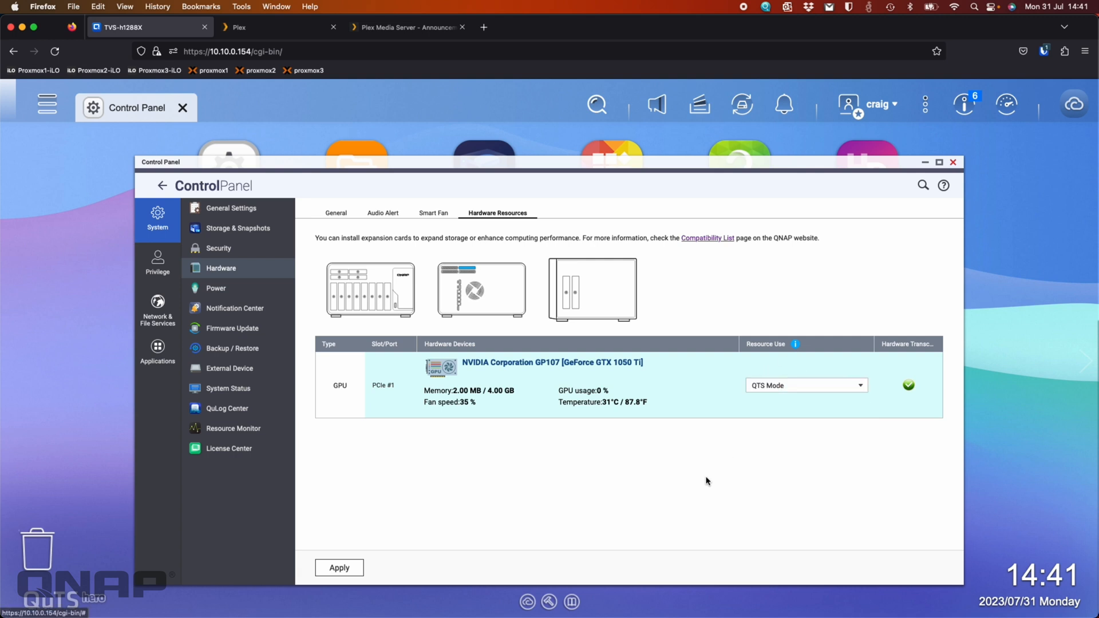
mouse_move(790, 406)
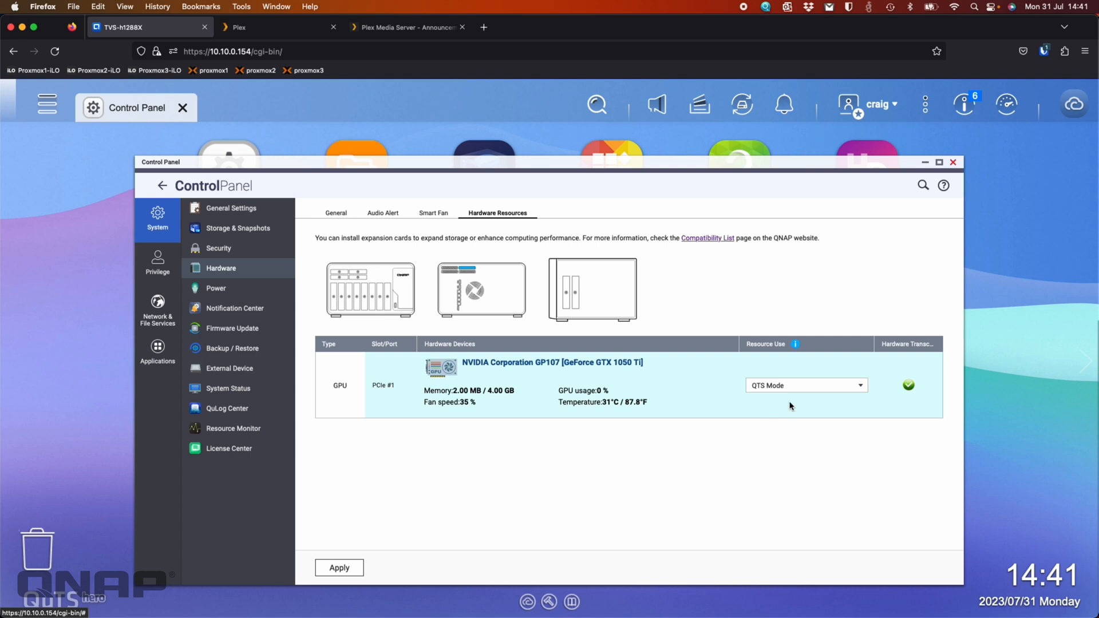
mouse_move(973, 159)
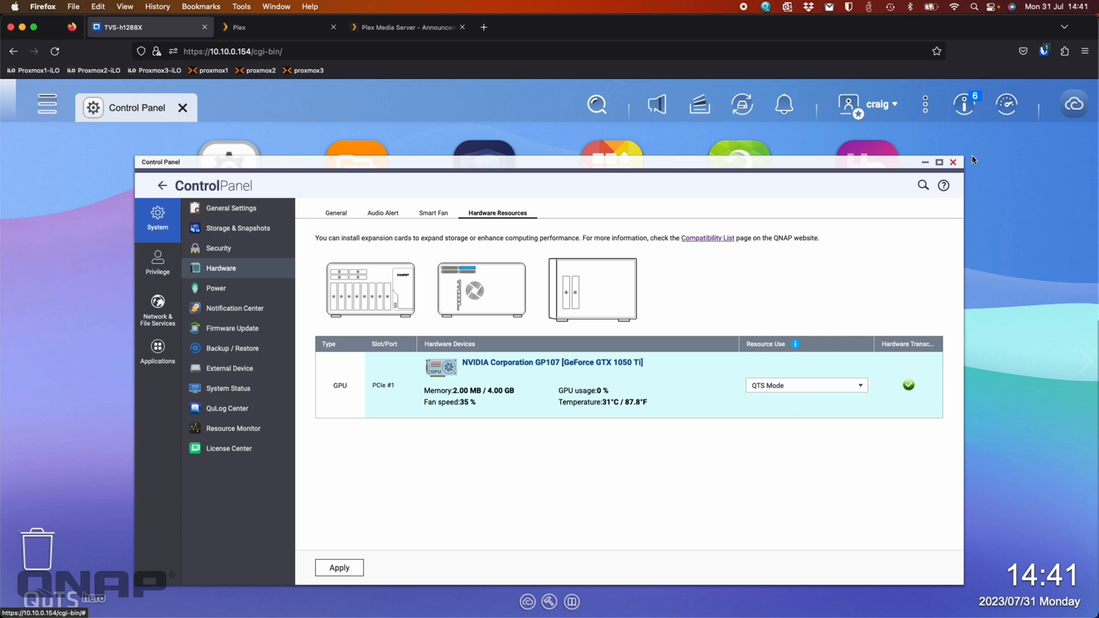
Step: Close Control Panel and highlight the 1.32.5.7349 note about selecting the transcoding GPU
left_click(953, 162)
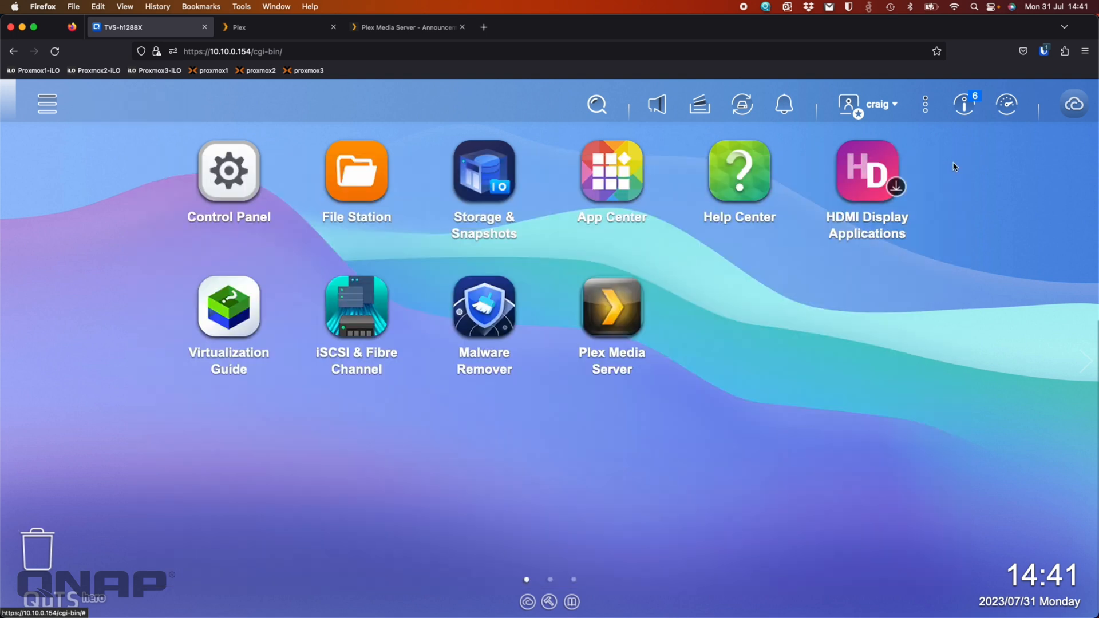
mouse_move(852, 288)
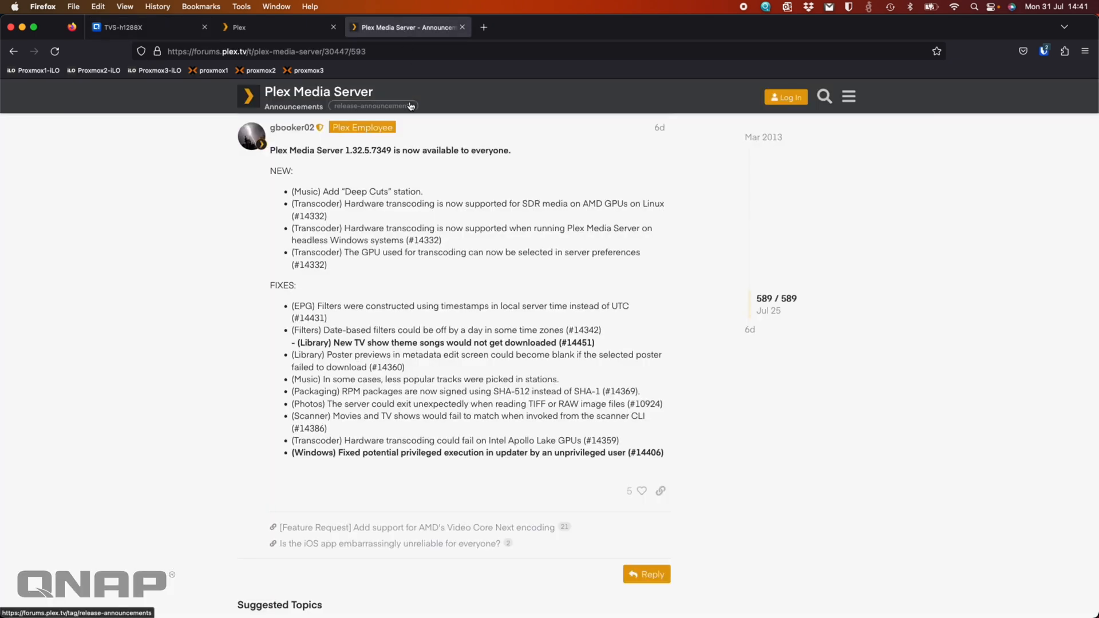
mouse_move(161, 258)
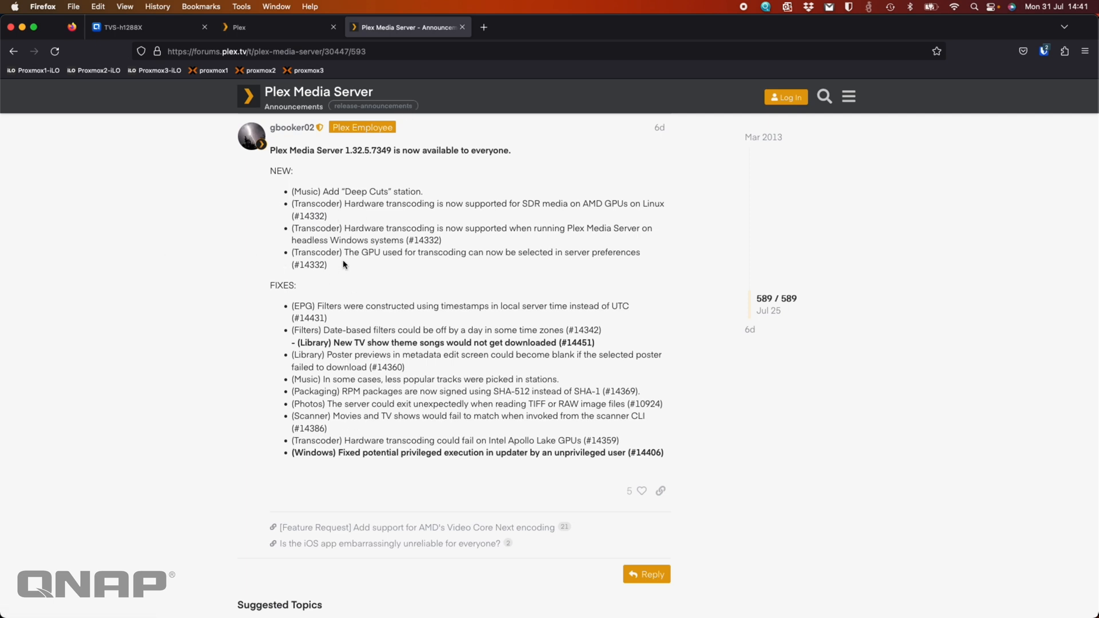
left_click_drag(293, 251, 327, 264)
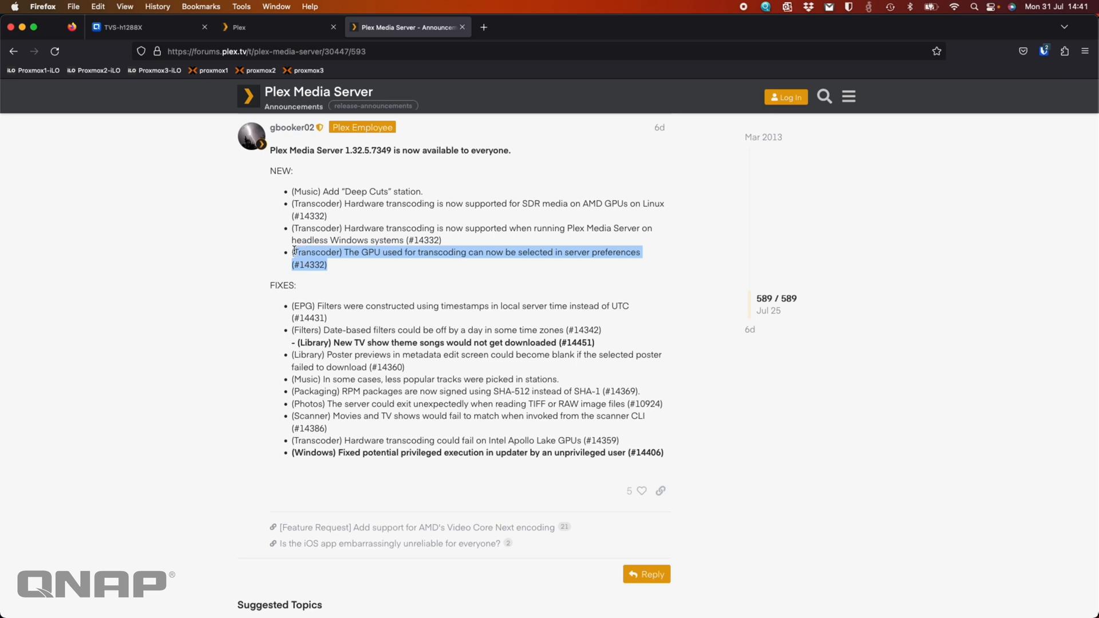
left_click(359, 257)
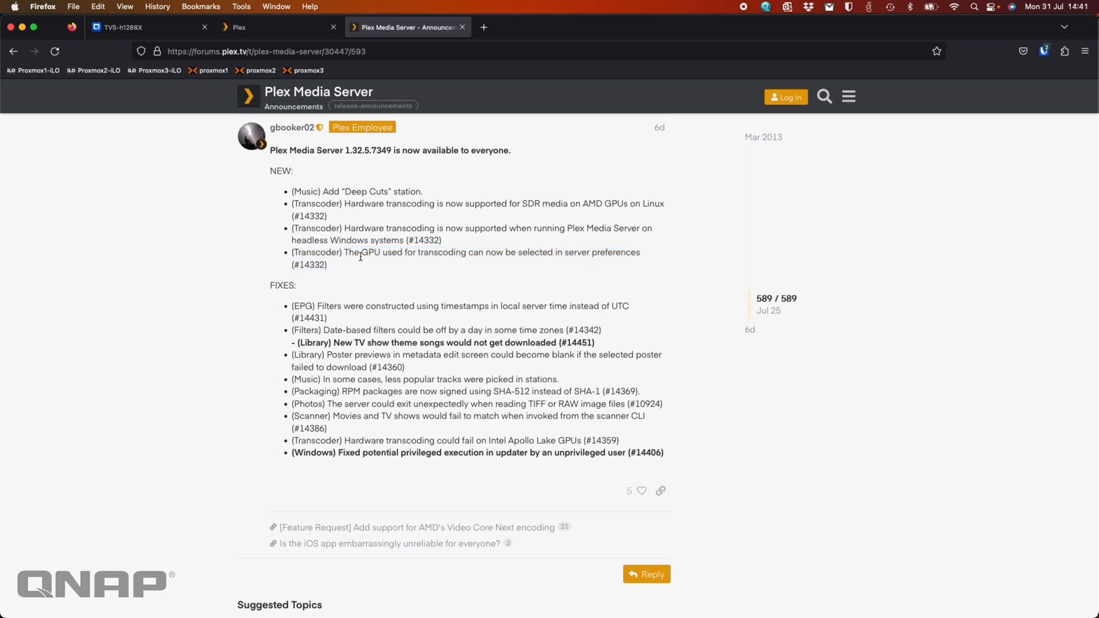
mouse_move(481, 263)
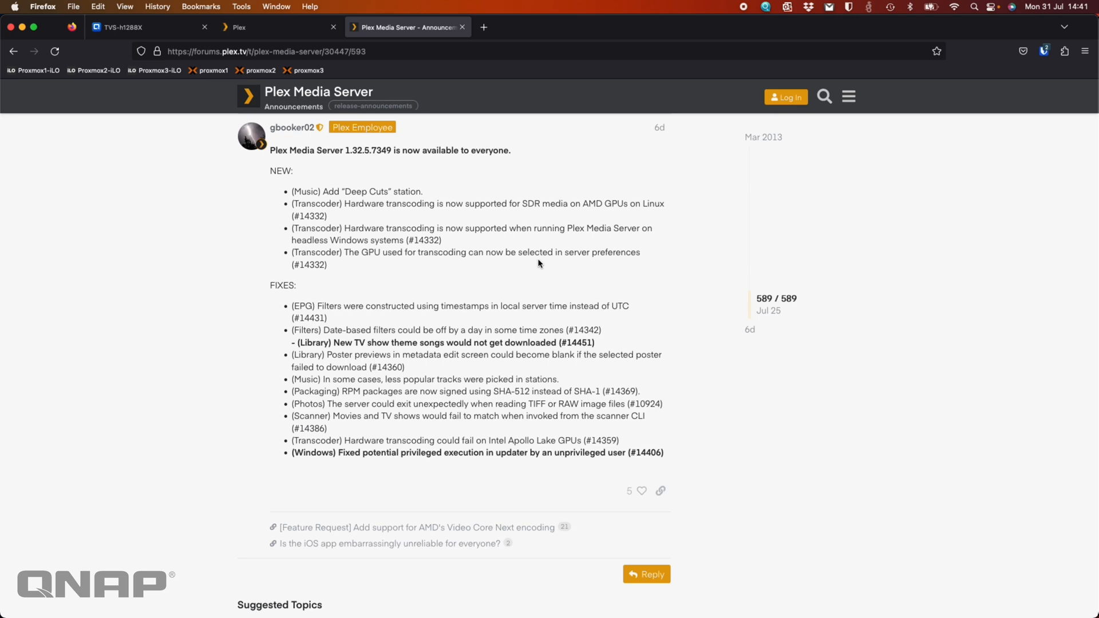
mouse_move(461, 263)
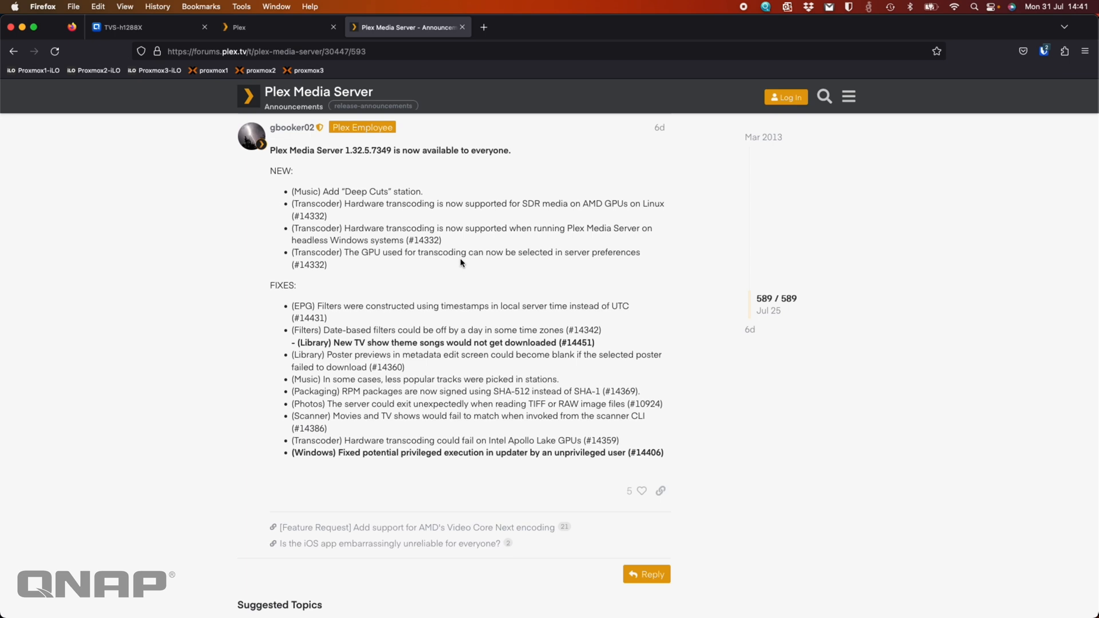
mouse_move(379, 203)
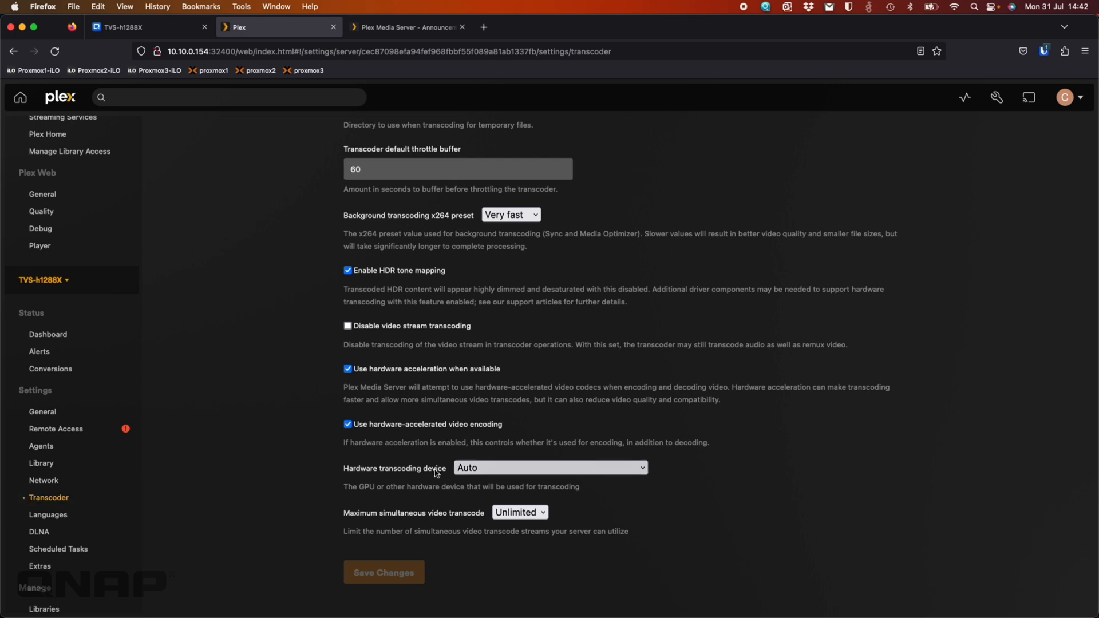
mouse_move(370, 484)
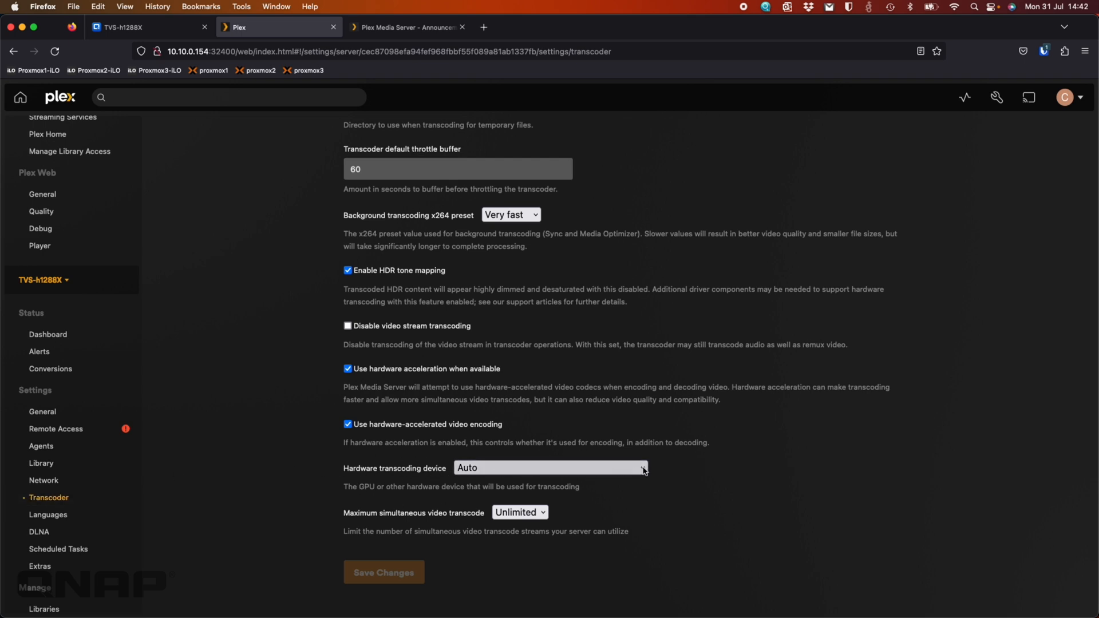
Step: View the hardware transcoding devices (Auto, GTX 1050 Ti, UHD Graphics P630), leaving Auto selected
left_click(549, 468)
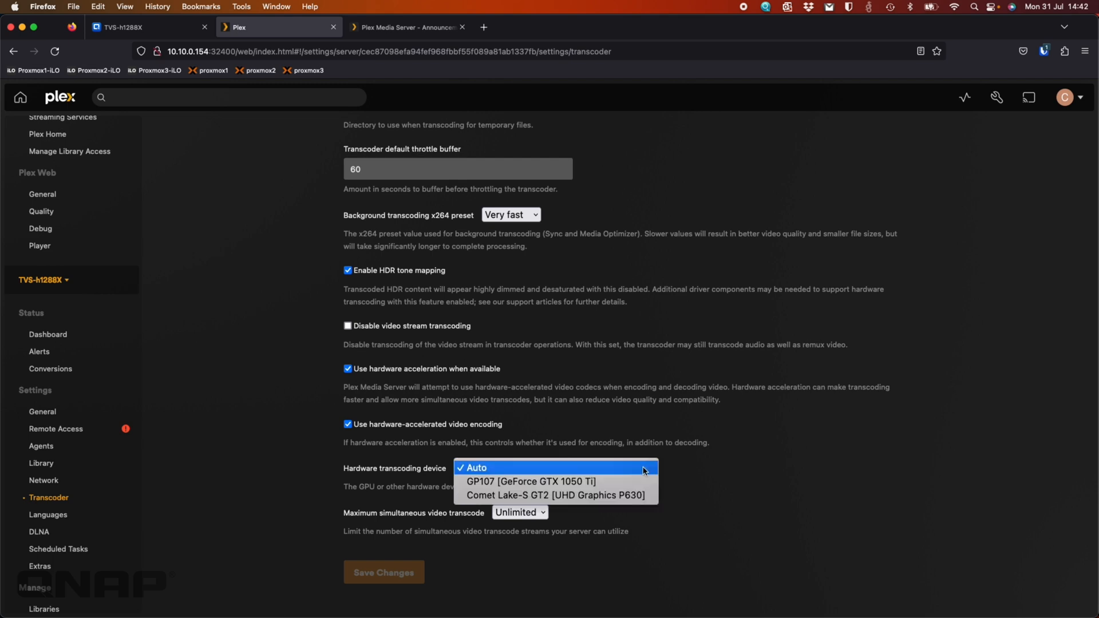
mouse_move(638, 481)
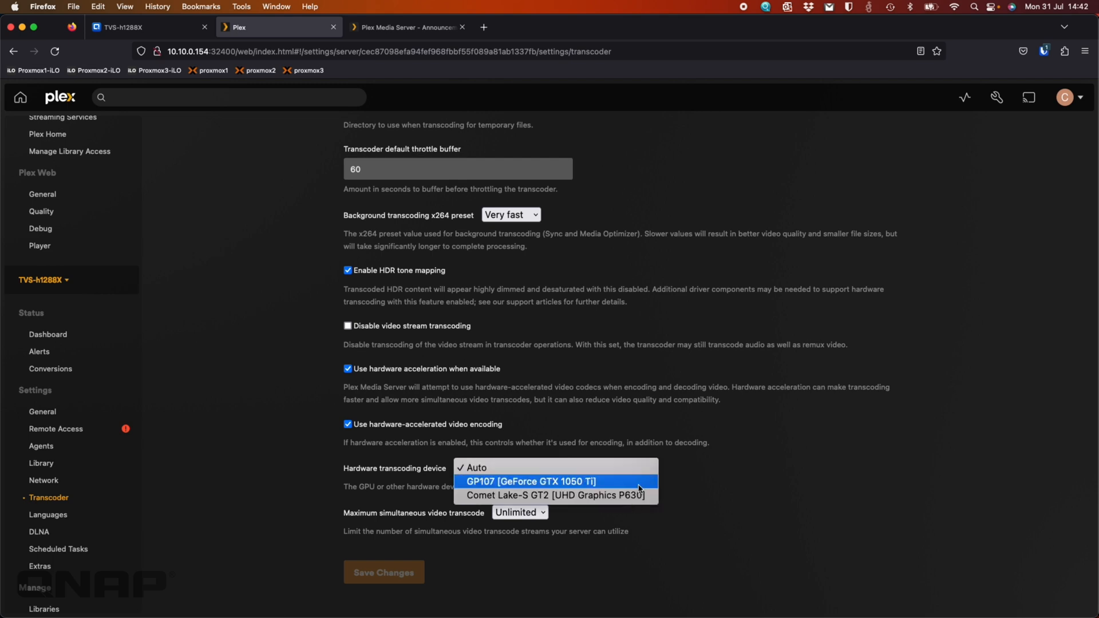
mouse_move(527, 496)
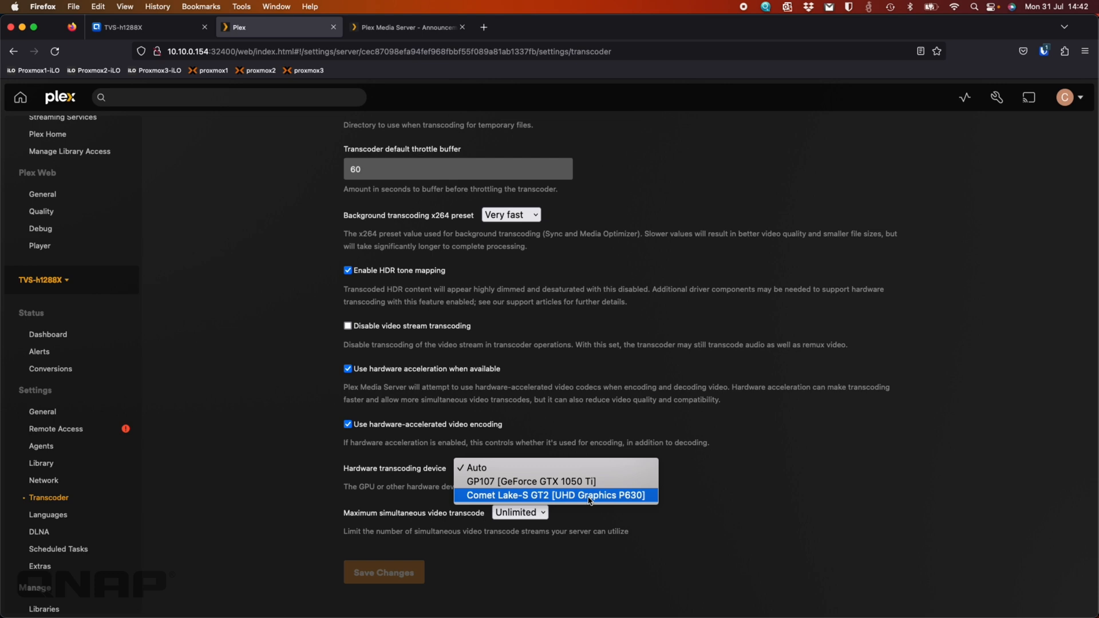
mouse_move(585, 500)
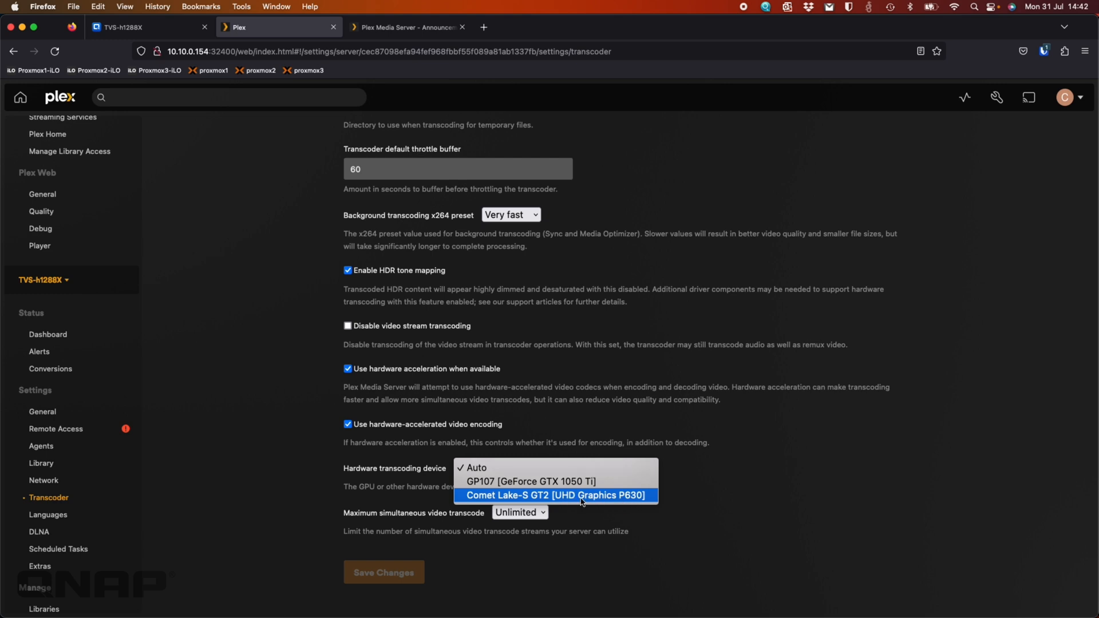
mouse_move(553, 482)
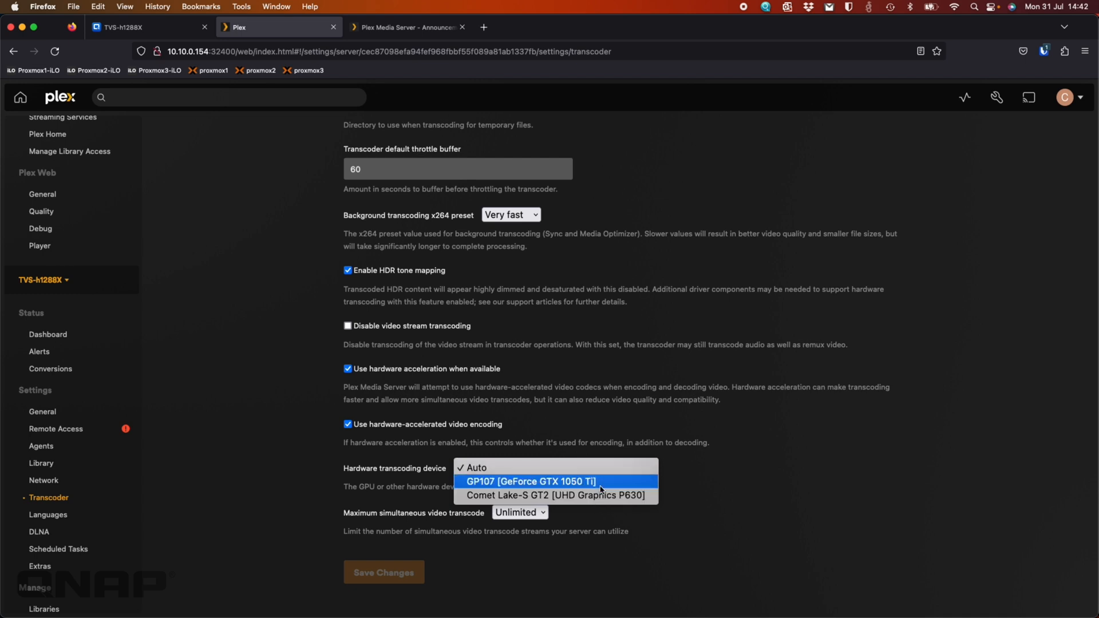
left_click(474, 468)
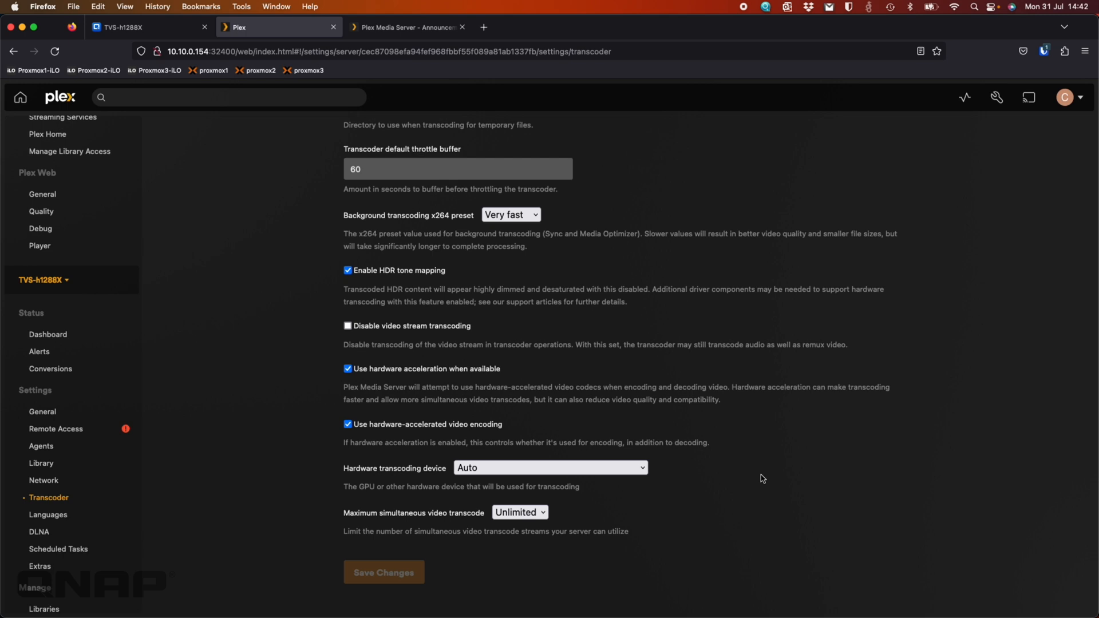
mouse_move(758, 468)
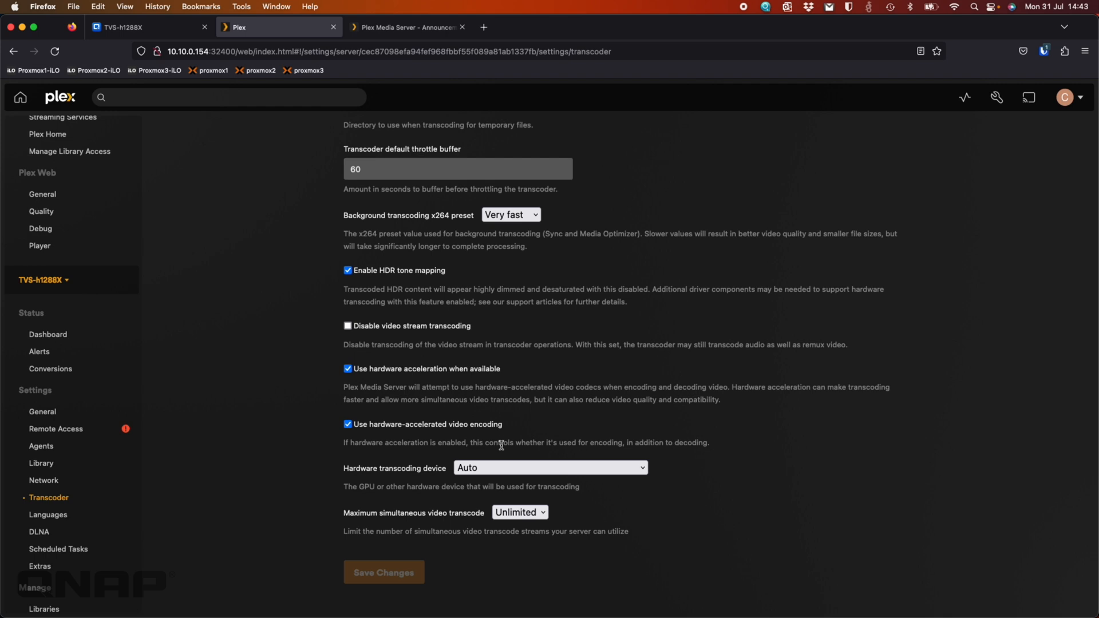
mouse_move(434, 446)
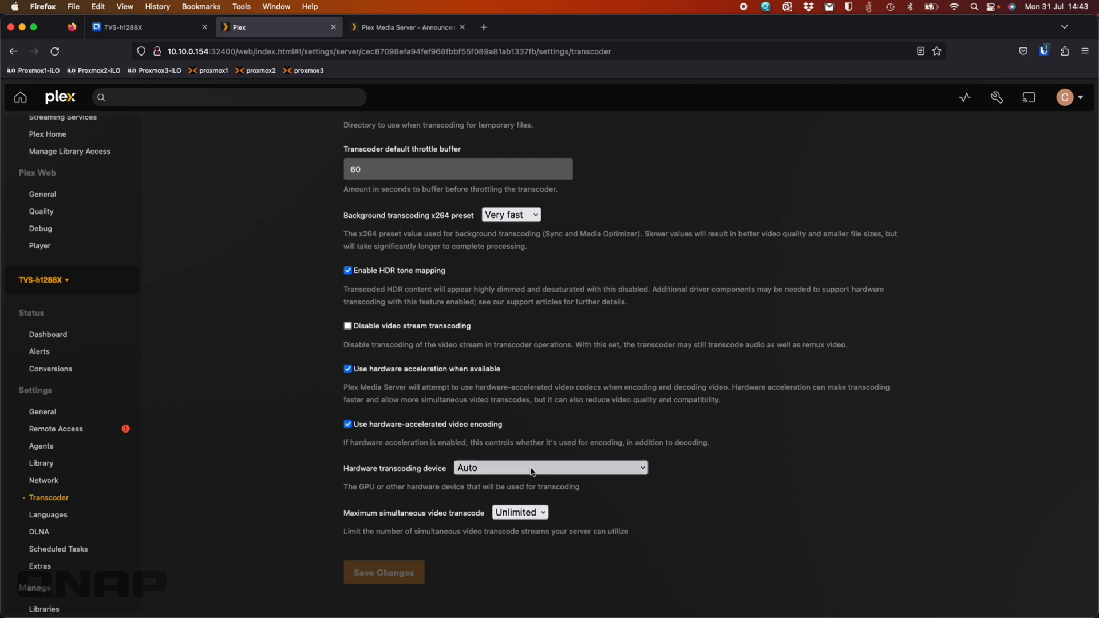
left_click(550, 468)
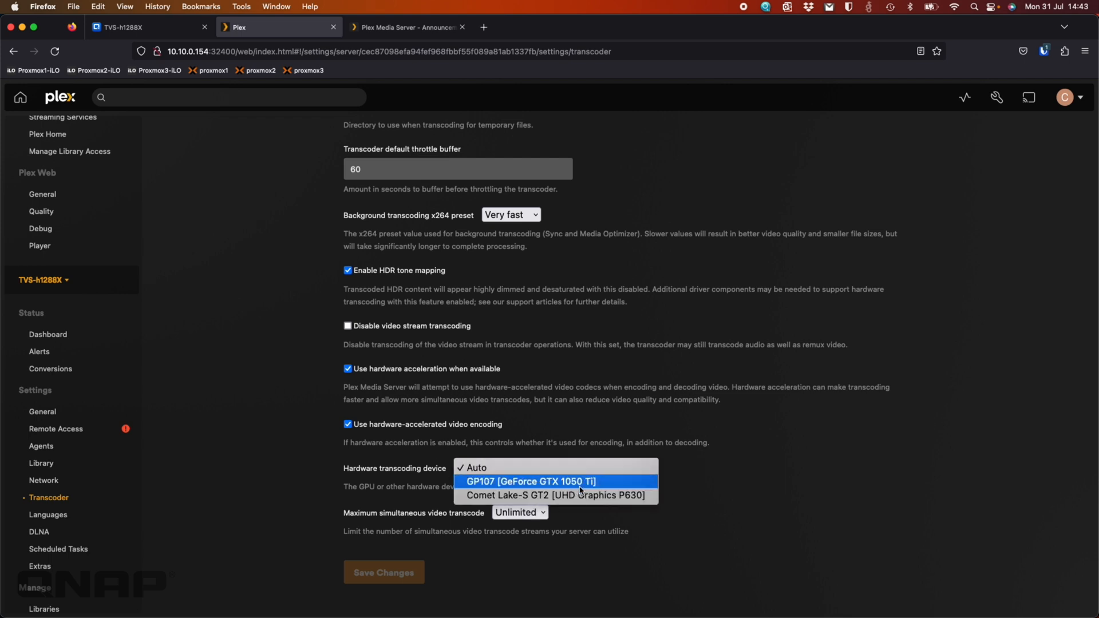
left_click(474, 468)
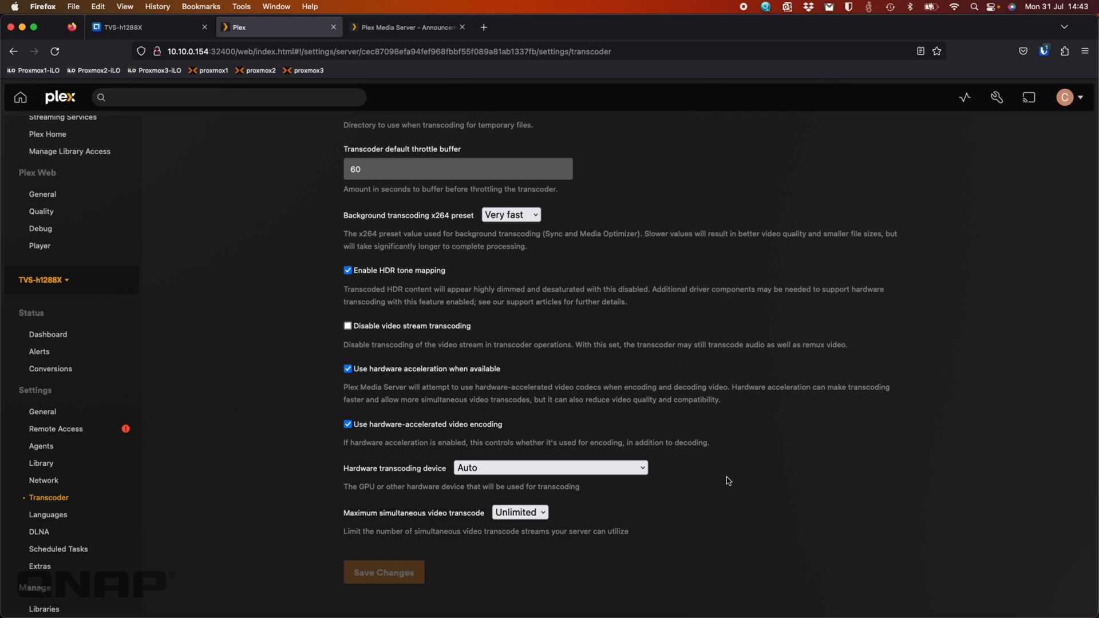
left_click(549, 468)
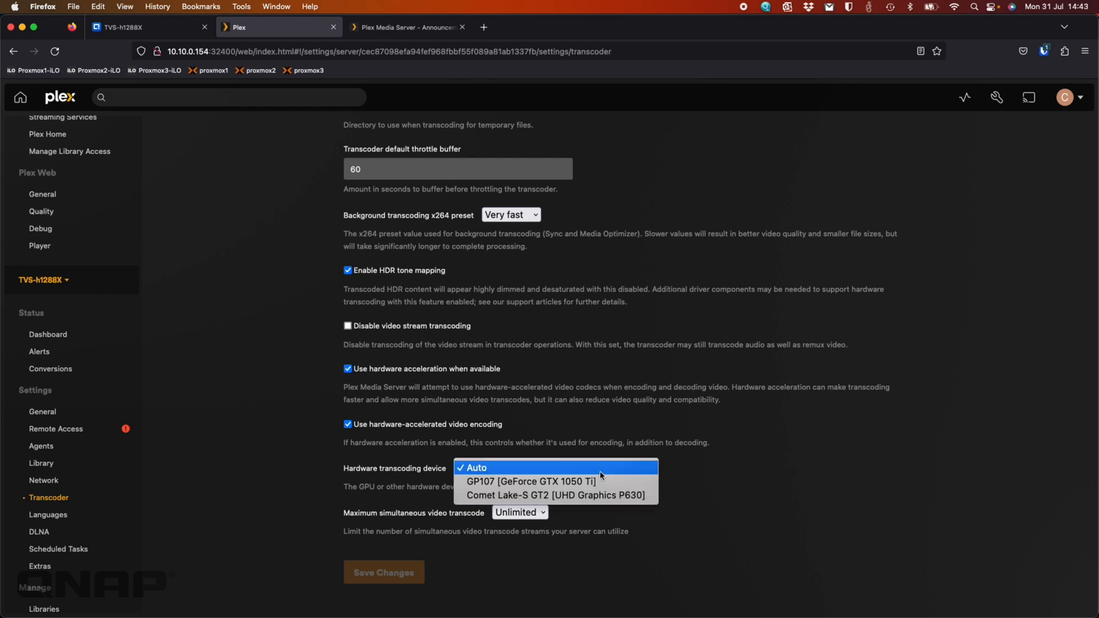
left_click(474, 468)
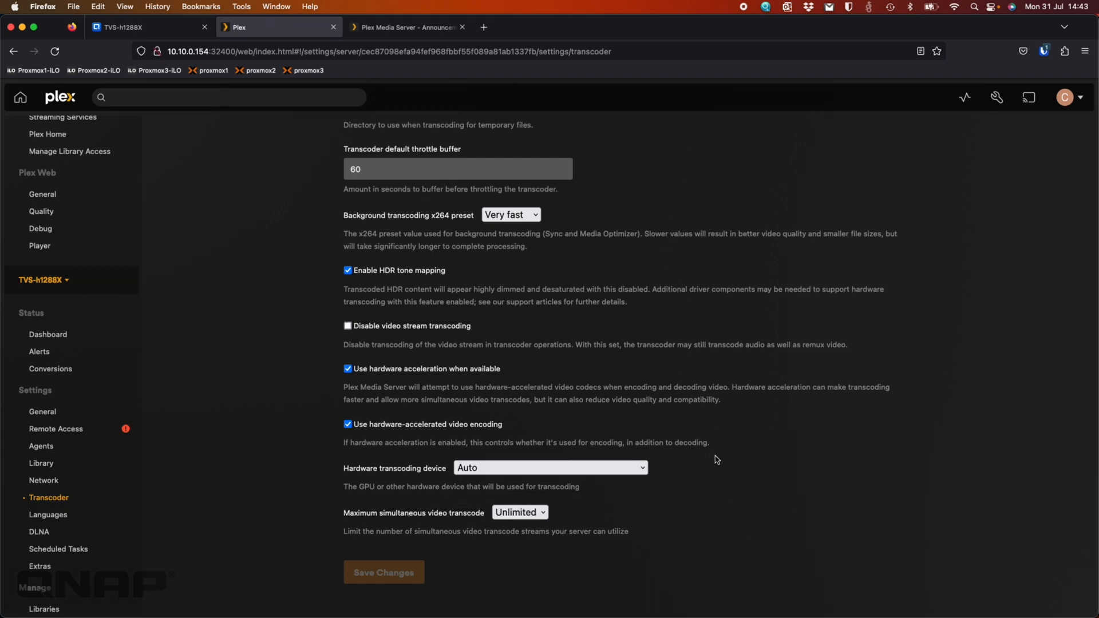
mouse_move(793, 450)
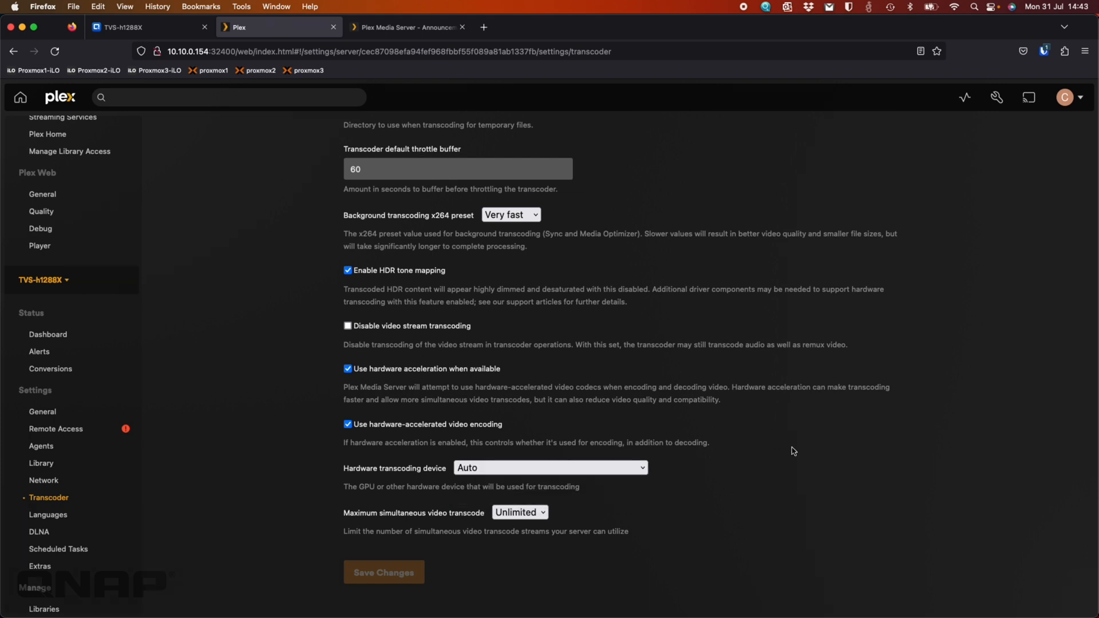